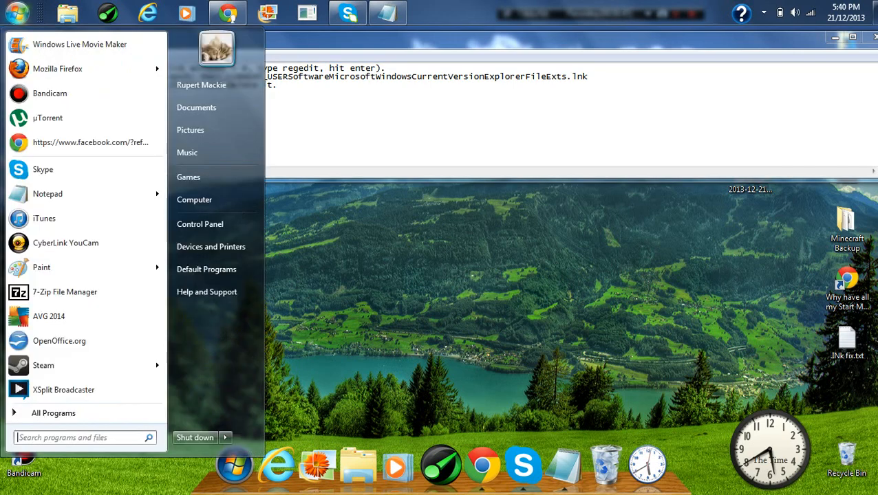
mouse_move(64, 390)
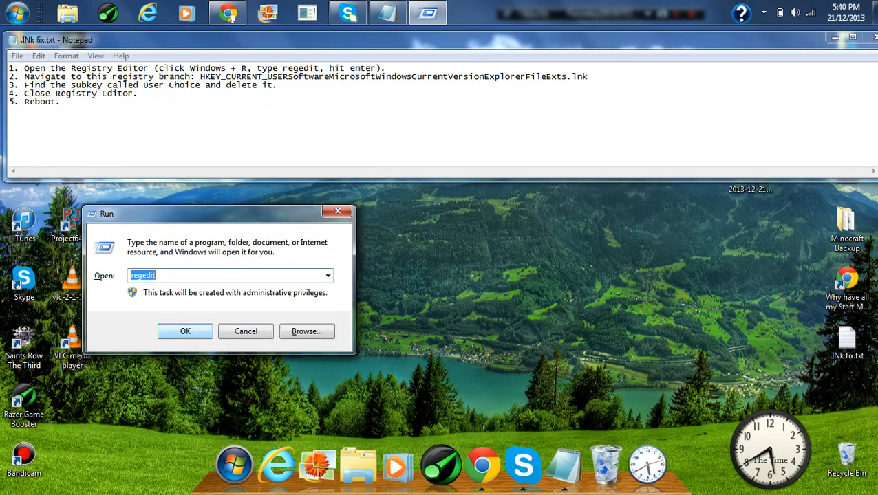
Enter regedit in the Run dialog's Open box to launch Registry Editor
text(reg)
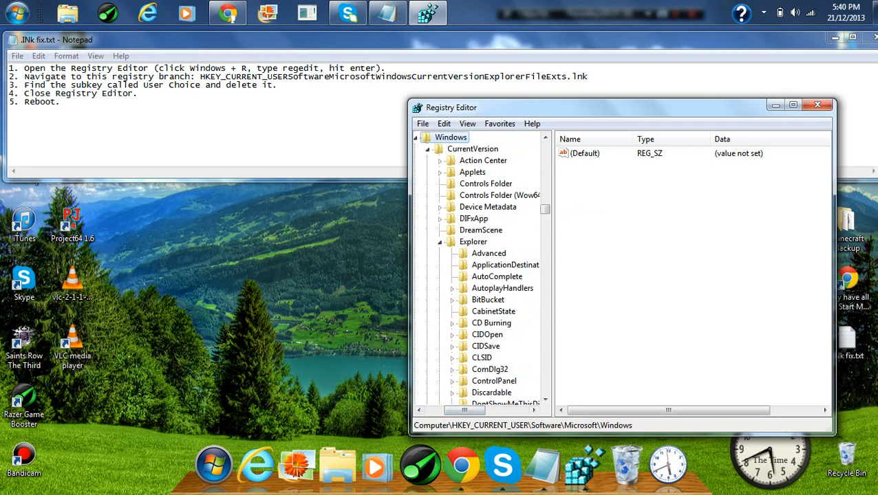
Expand Explorer and its FileExts key to reveal the .lnk extension's subkeys
click(473, 241)
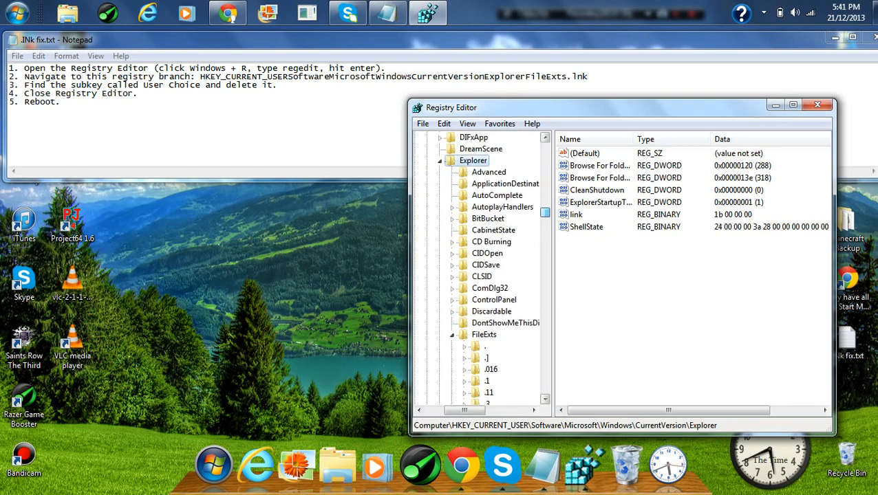
click(484, 335)
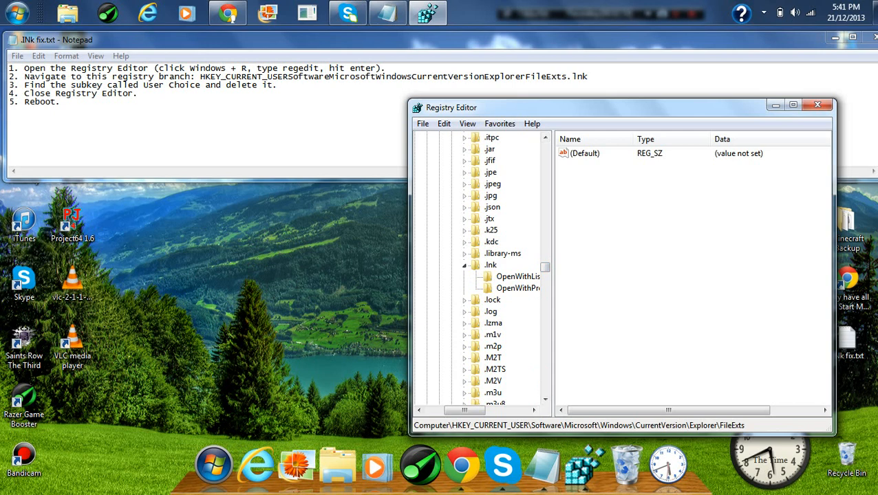
Review the .lnk key's OpenWithList subkey, then close Registry Editor
click(516, 277)
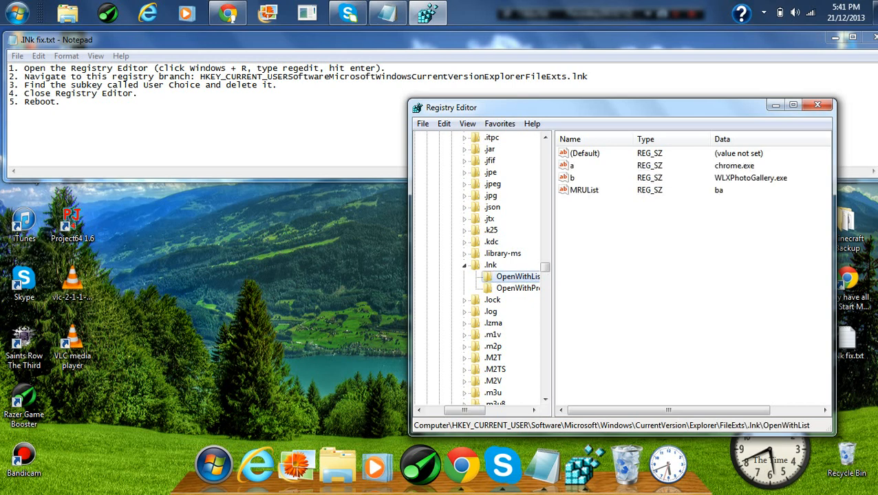
click(507, 288)
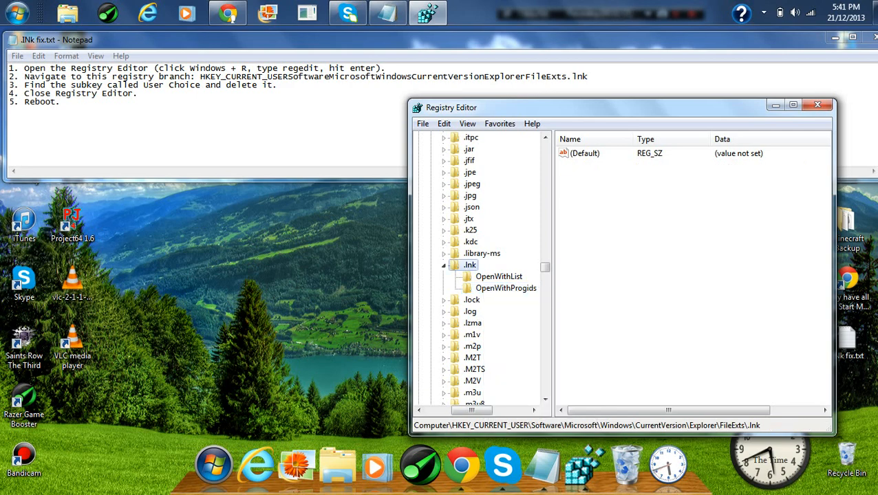
click(499, 276)
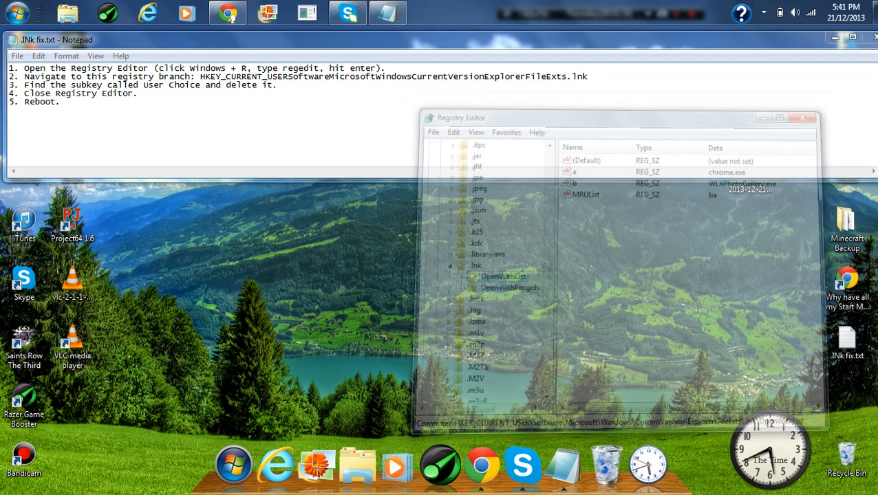
click(802, 117)
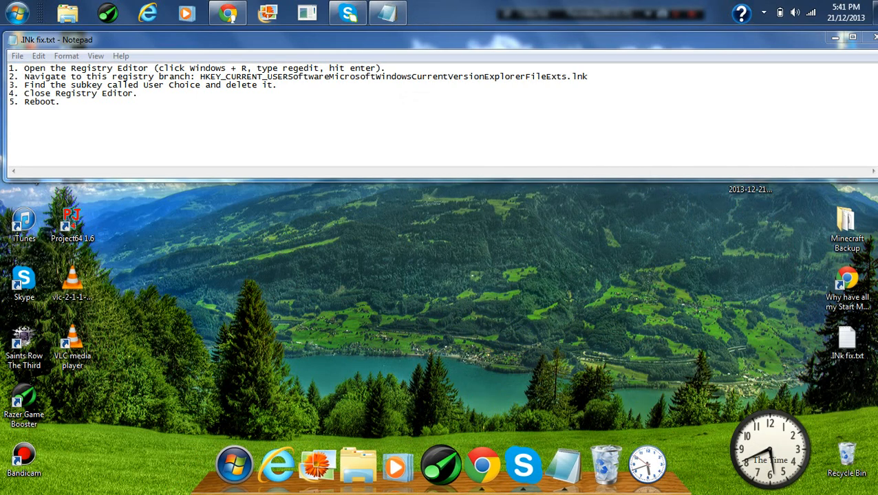